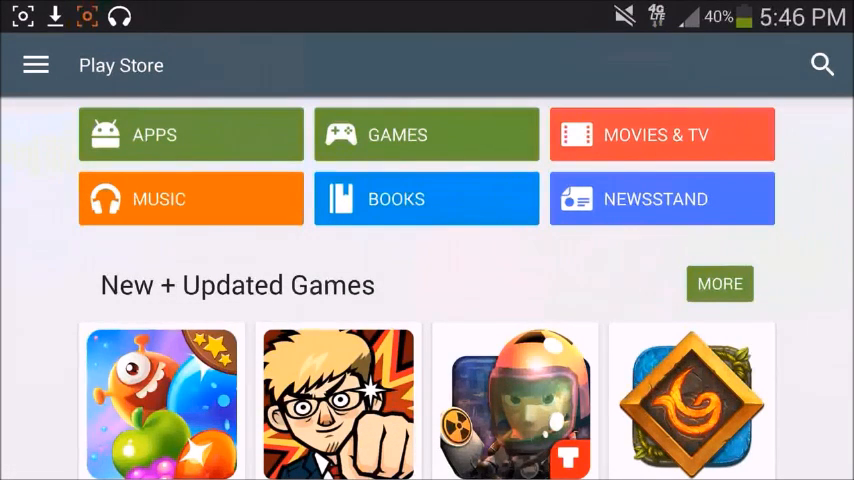
Search the Play Store for 'mp3 cutter and merger' and view the installed MP3 Cutter (accountlab)
click(821, 64)
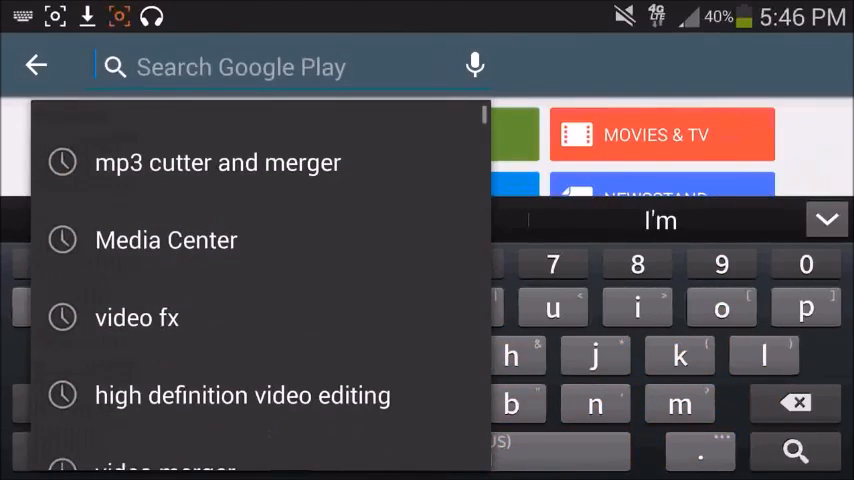
click(218, 162)
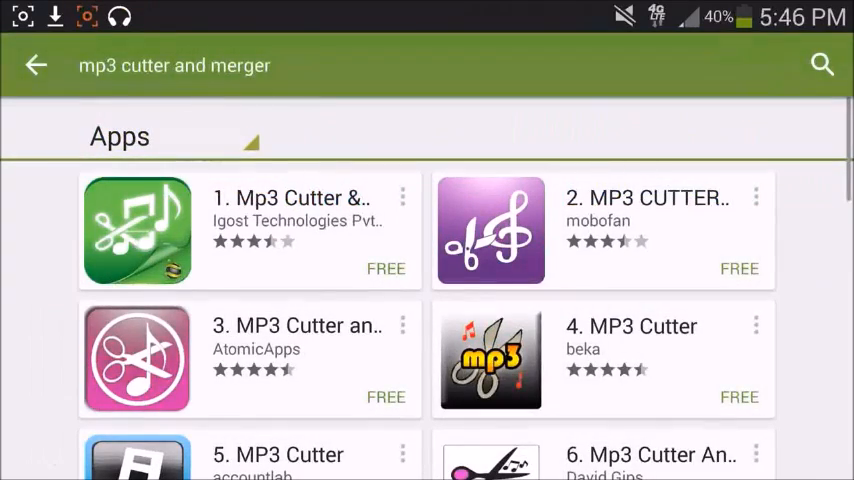
scroll(down, 3)
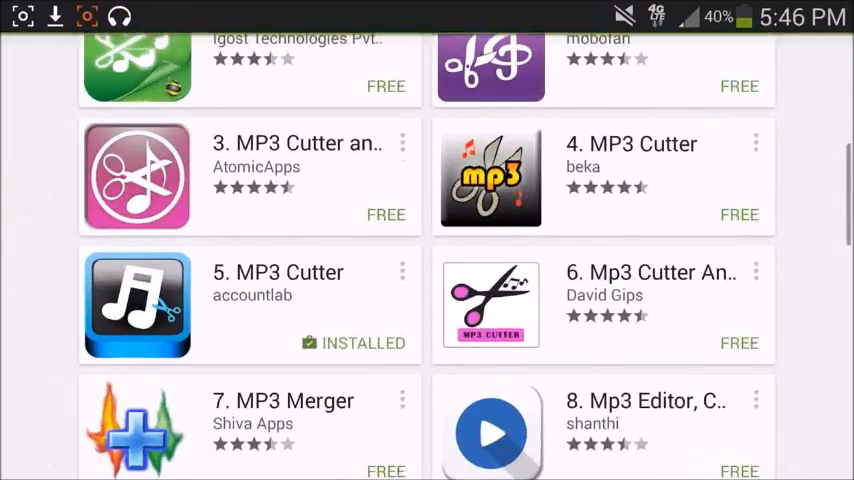
click(250, 305)
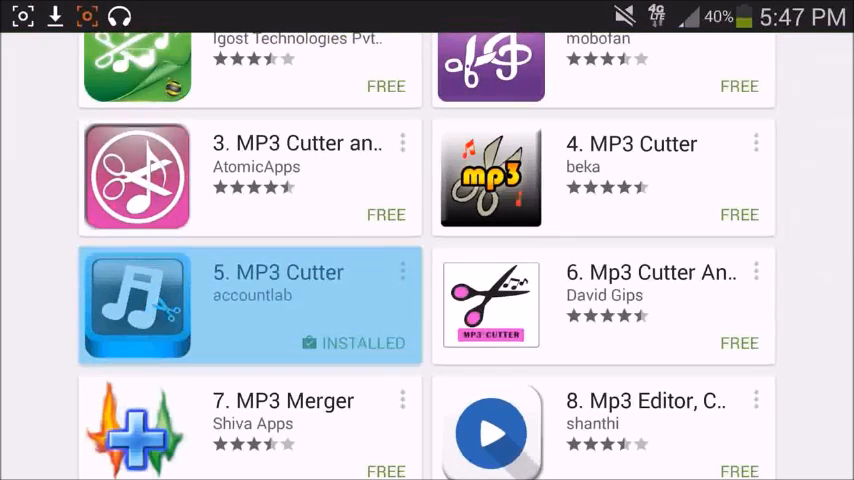
click(250, 305)
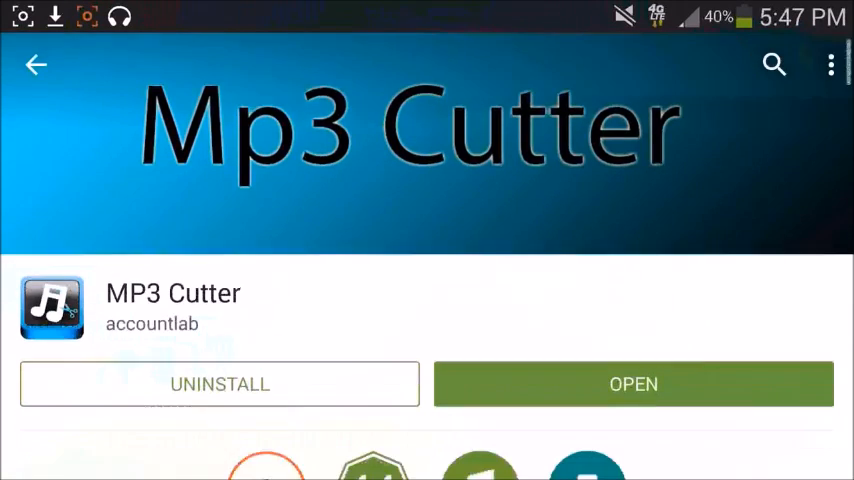
click(775, 64)
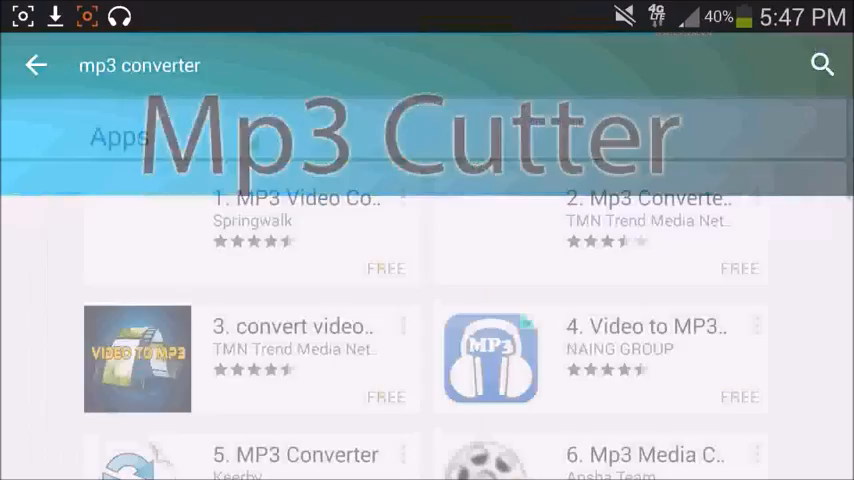
Open the installed Media Converter (antvplayer) page from the 'mp3 converter' results
scroll(up, 3)
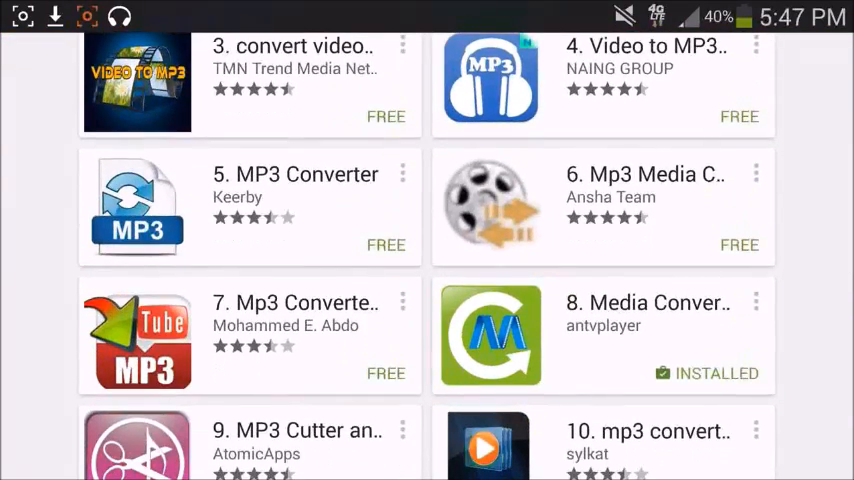
click(600, 335)
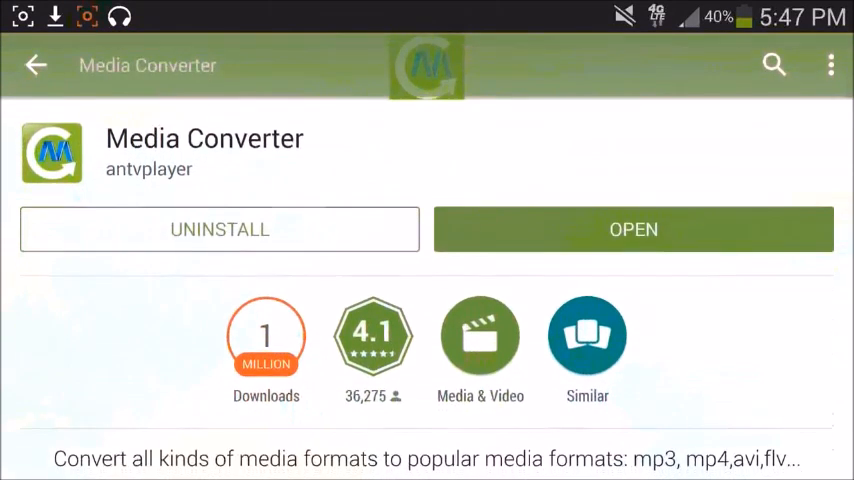
scroll(down, 3)
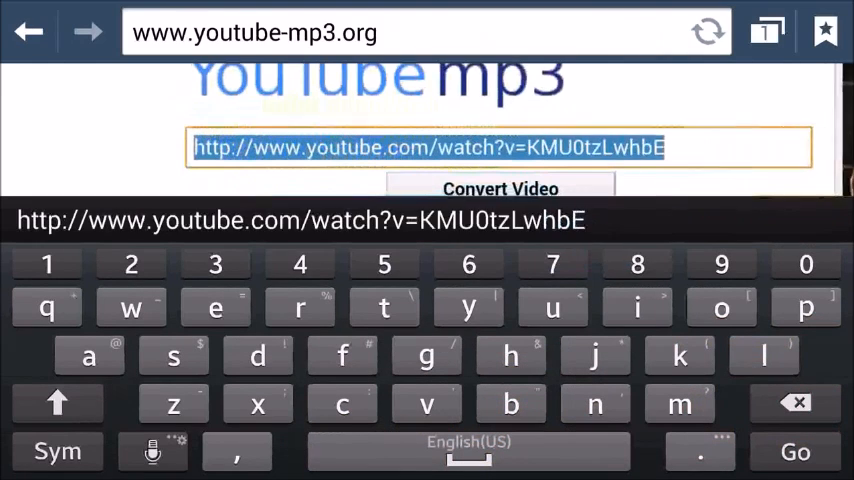
Convert the YouTube link watch?v=yeSJ2YdhG5k to mp3 on youtube-mp3.org and download it
text(https://m.youtube.com/watch?v=yeSJ2YdhG5k)
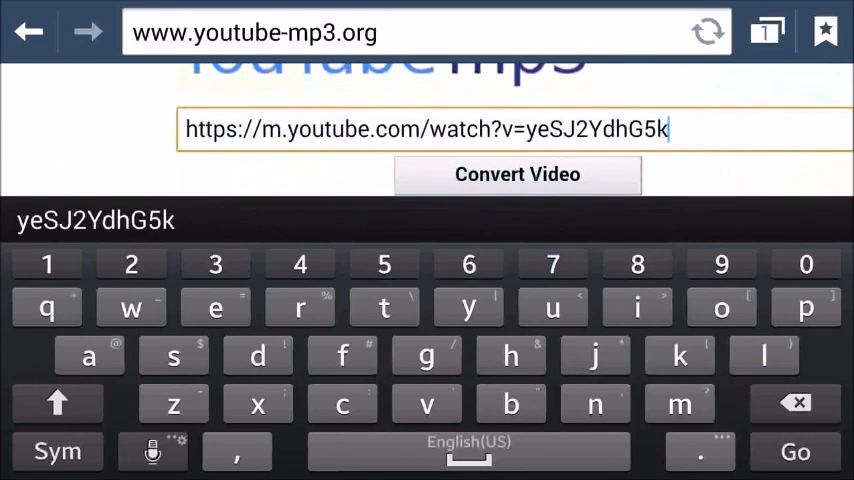
click(517, 174)
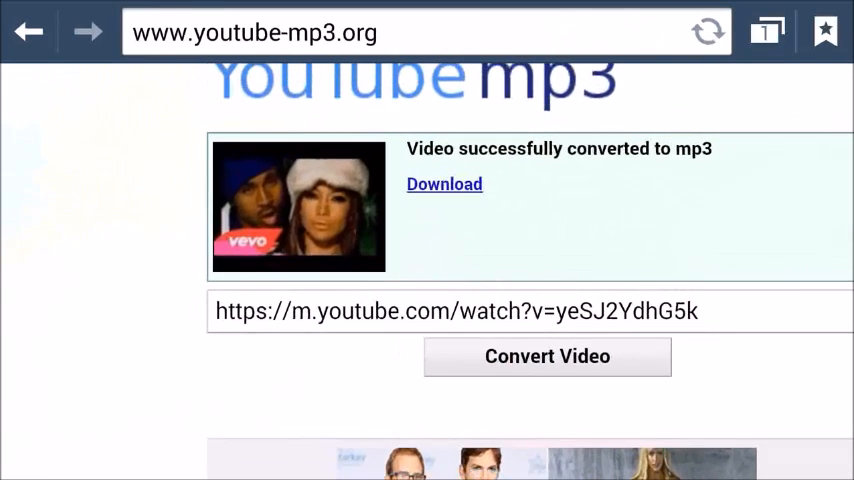
click(444, 184)
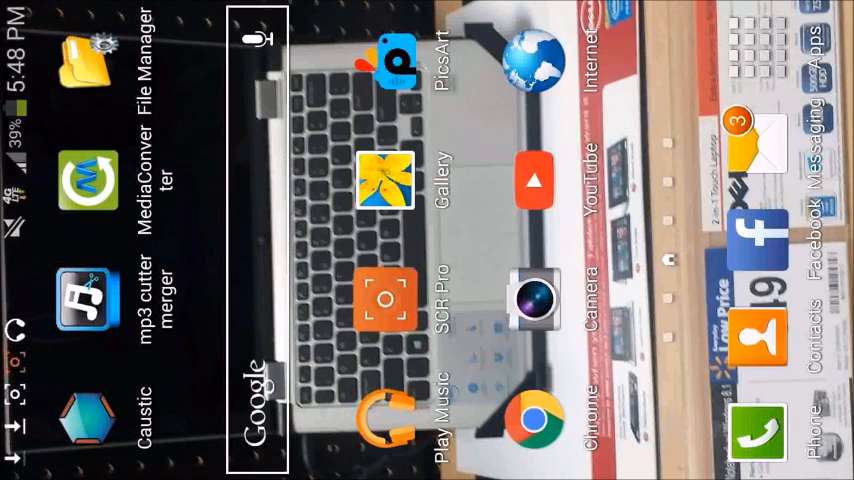
Launch MP3 Cutter and pick a song from the Select MP3 list to trim
click(85, 295)
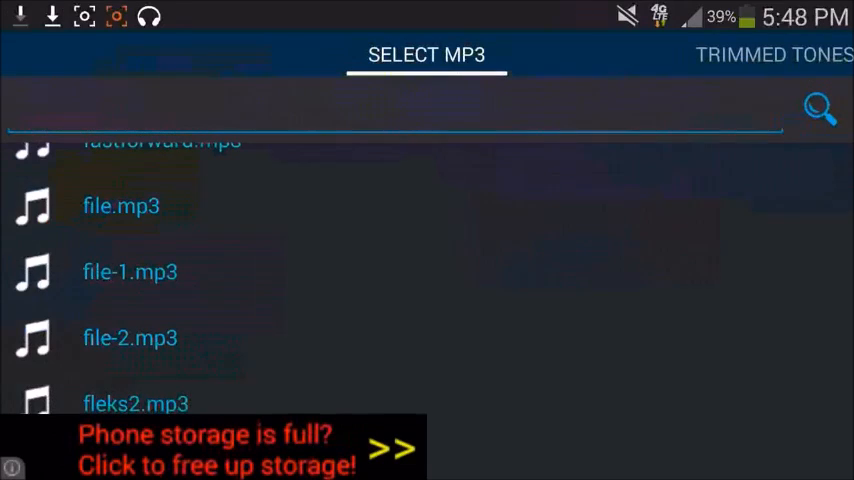
click(130, 271)
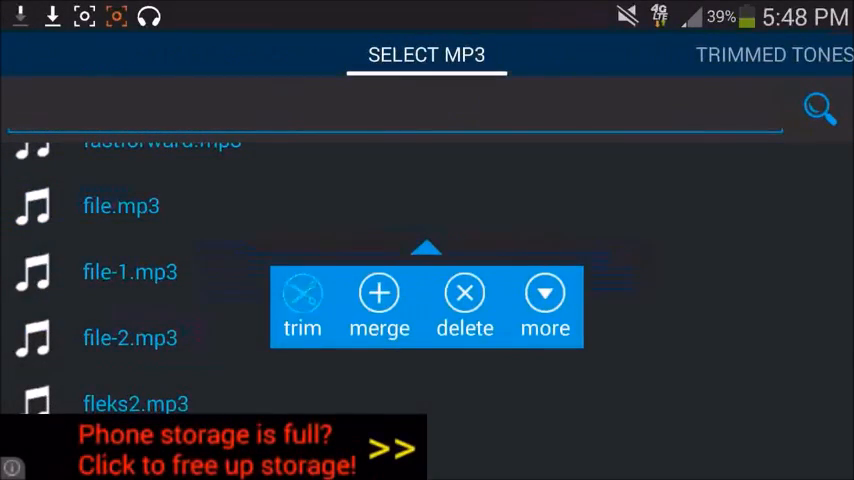
click(302, 305)
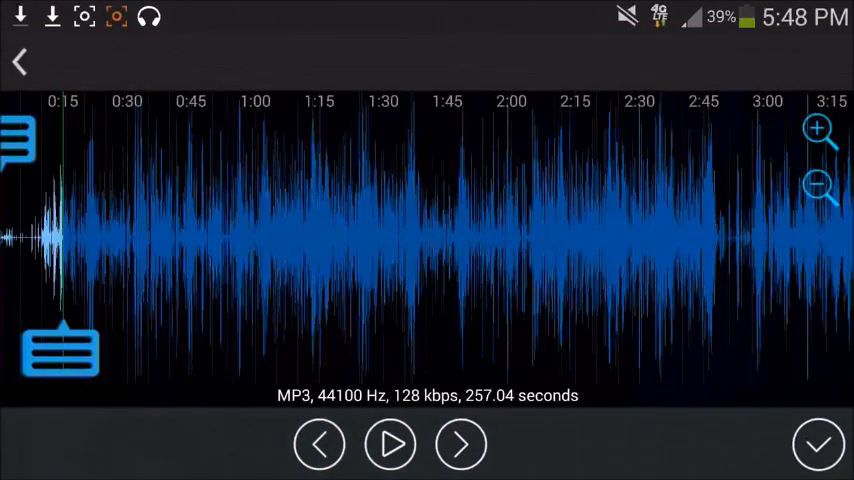
Zoom the waveform, preview the first ten seconds, and confirm the trim
click(819, 128)
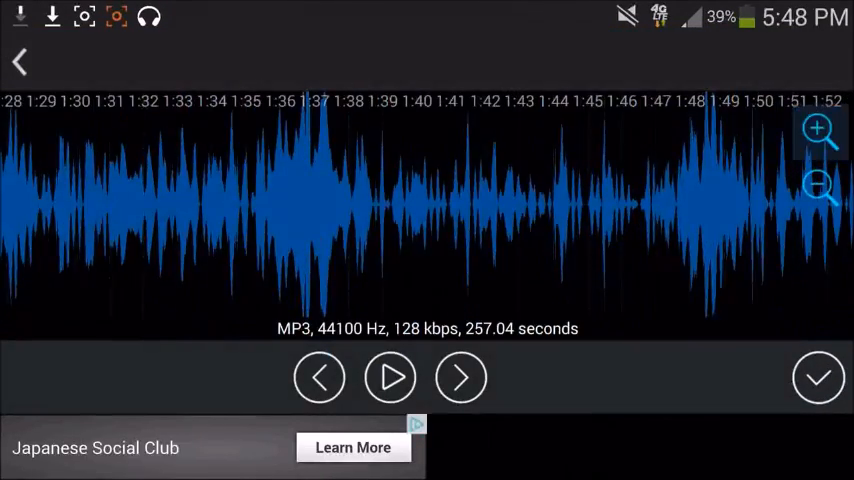
click(390, 377)
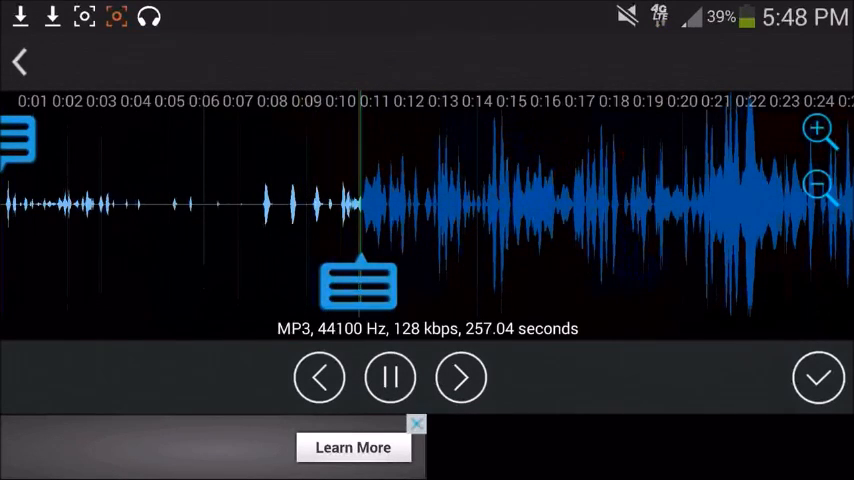
click(390, 377)
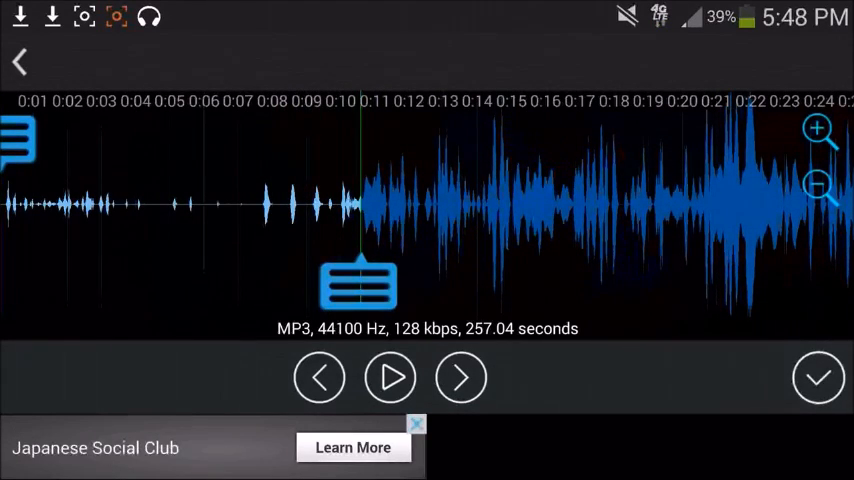
click(818, 377)
text(llcoolj)
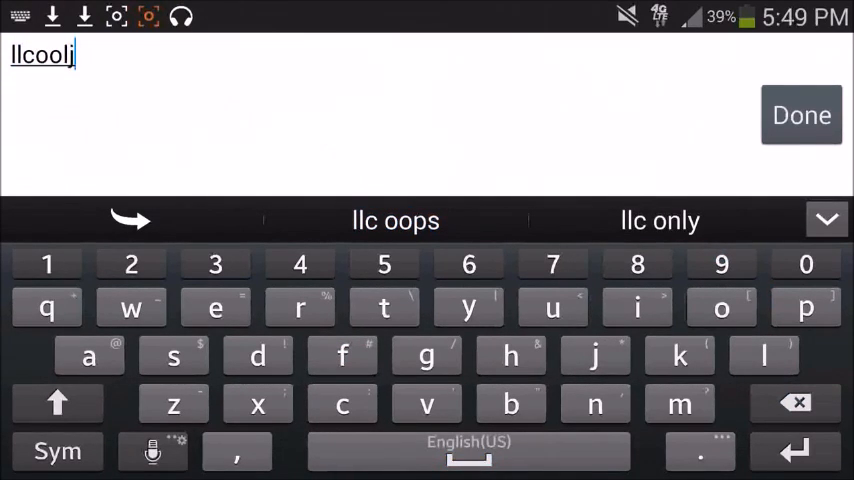
Save the trimmed clip as 'llcoolj' in the mp3cutter trimmed folder
click(801, 114)
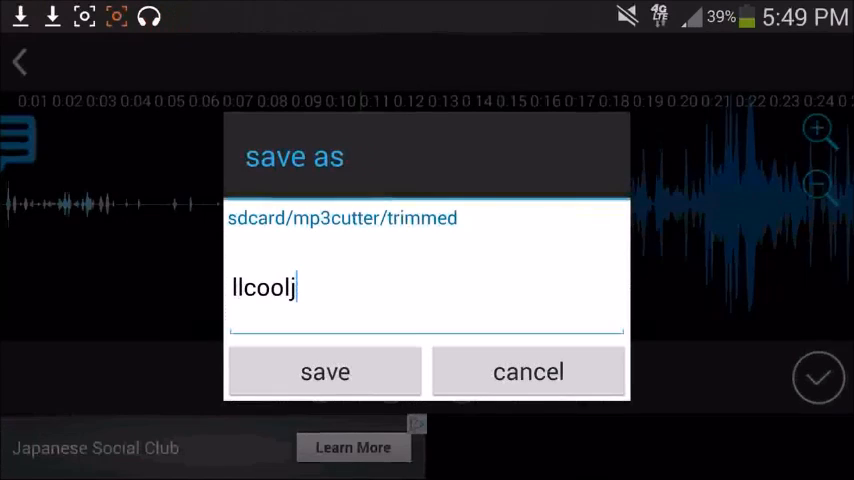
click(325, 371)
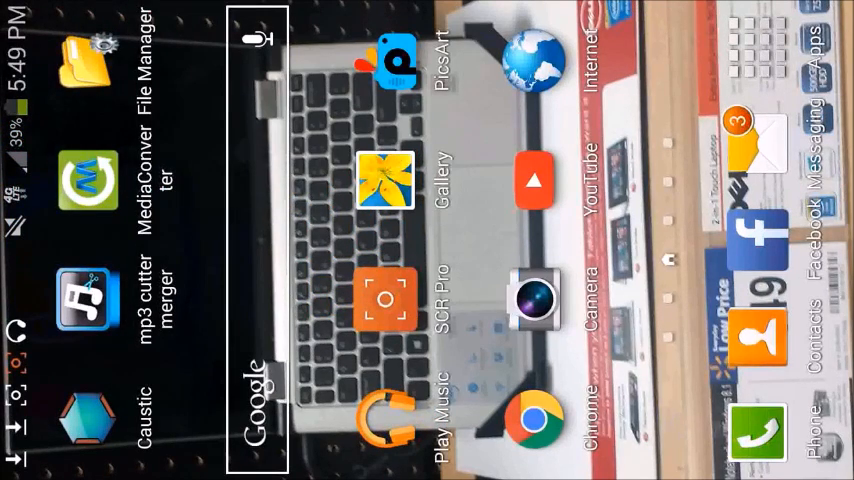
Launch Media Converter and browse its folders to the trimmed mp3 clips
click(94, 175)
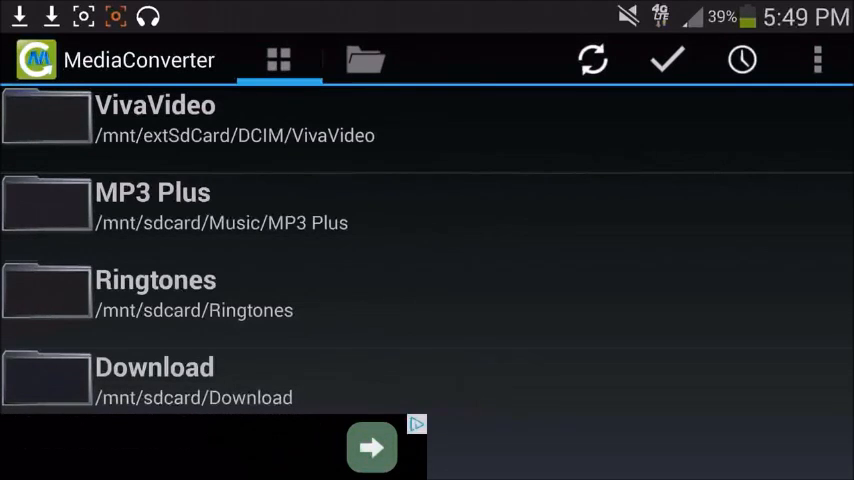
scroll(down, 3)
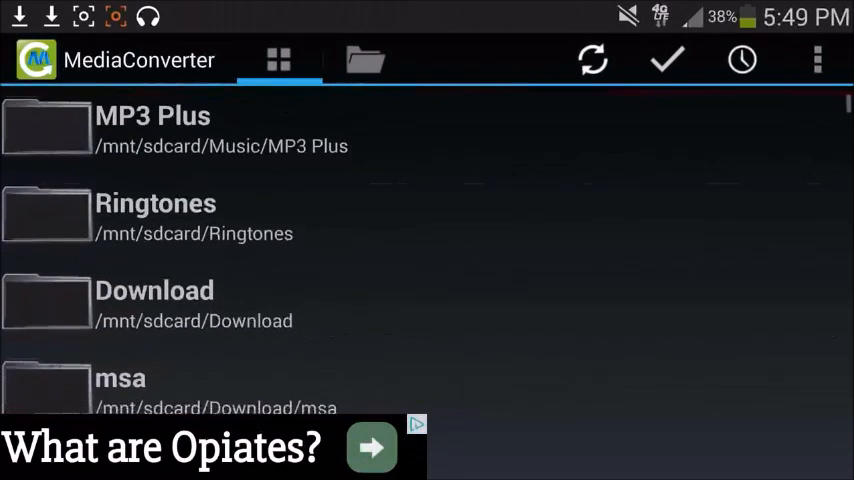
scroll(down, 3)
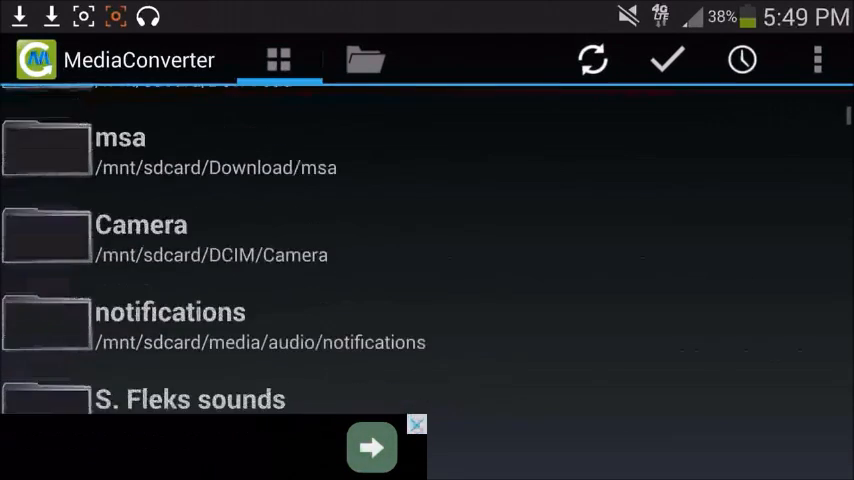
scroll(down, 3)
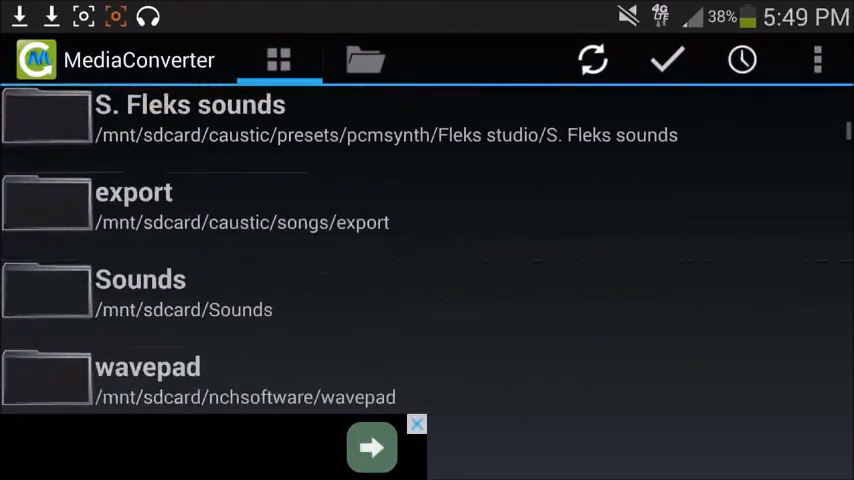
scroll(down, 3)
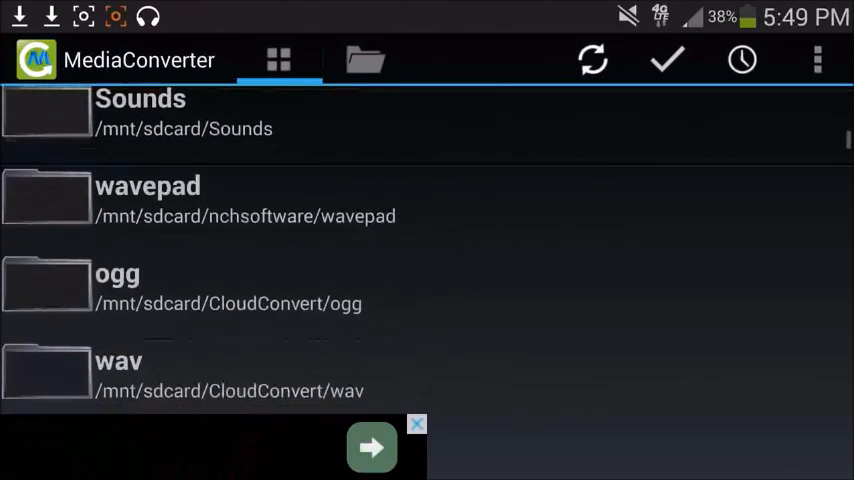
scroll(up, 3)
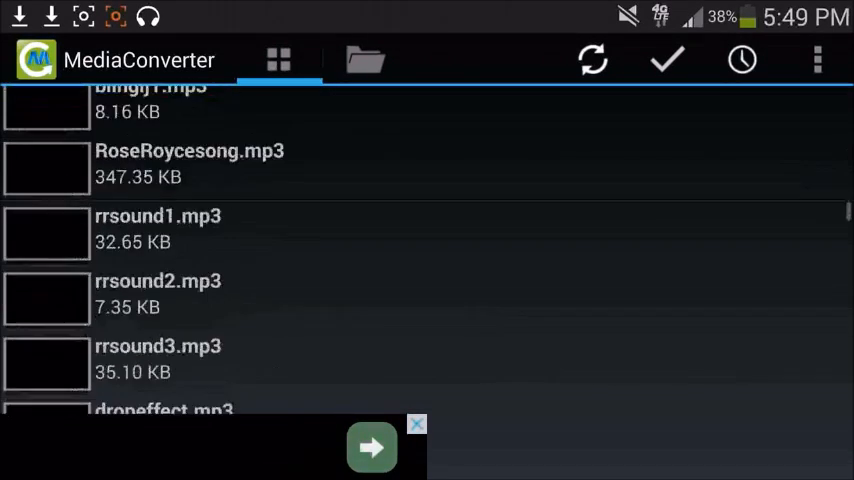
scroll(up, 3)
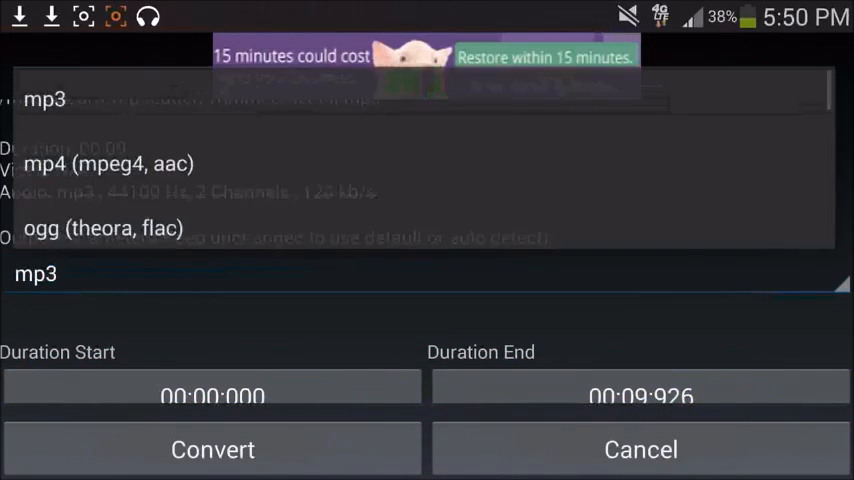
Pick wav from the bottom of the output format list
scroll(down, 3)
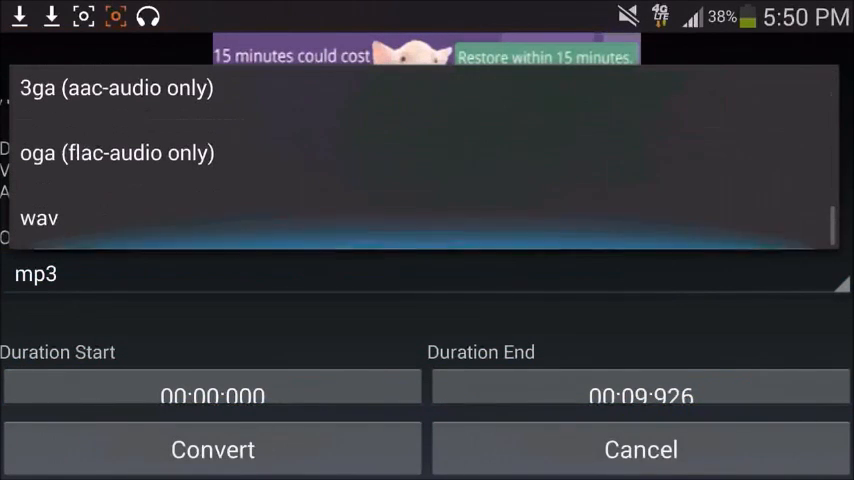
click(40, 218)
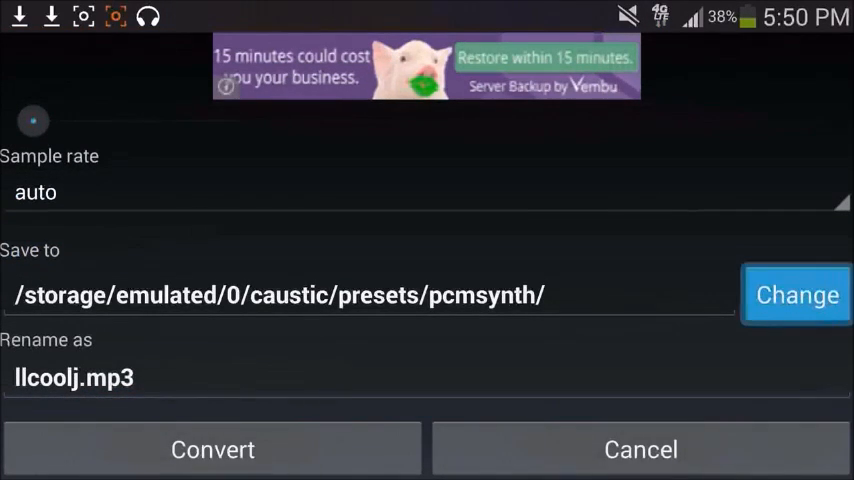
Set the output folder to caustic/presets/pcmsynth and convert llcoolj.mp3
click(796, 294)
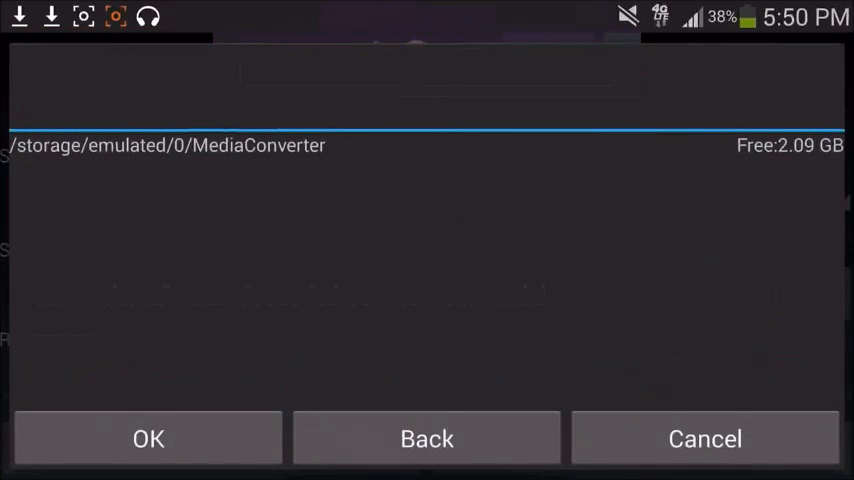
click(426, 438)
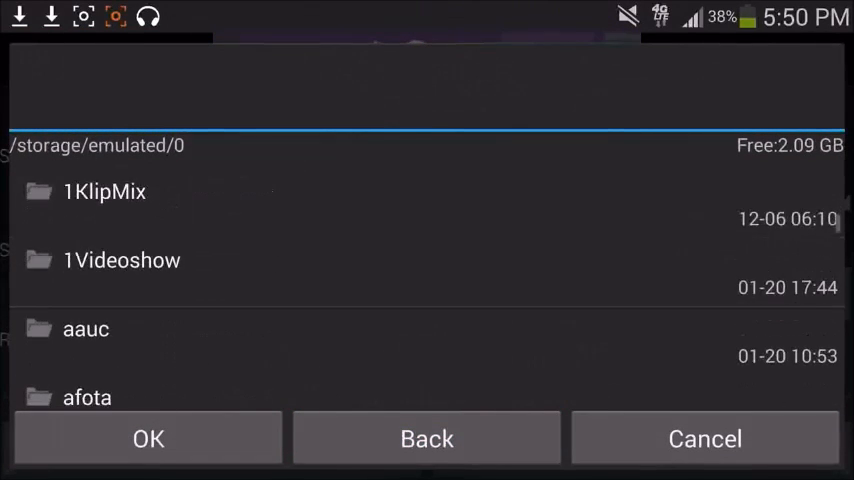
scroll(down, 3)
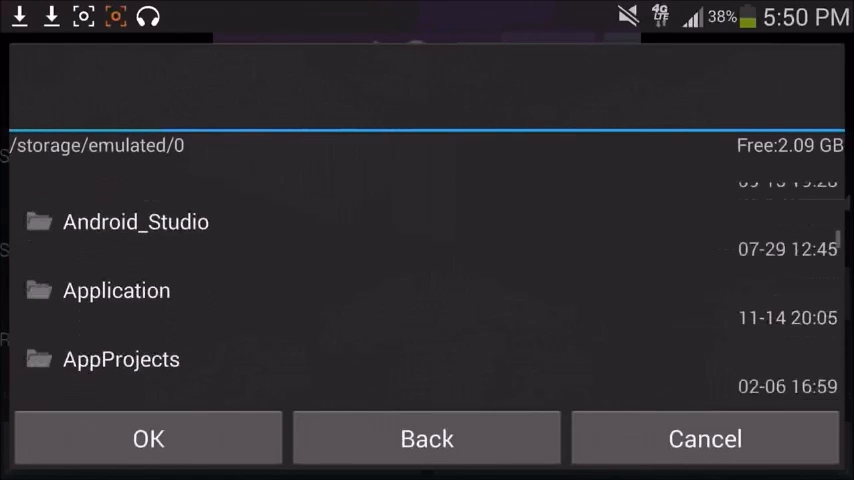
scroll(down, 3)
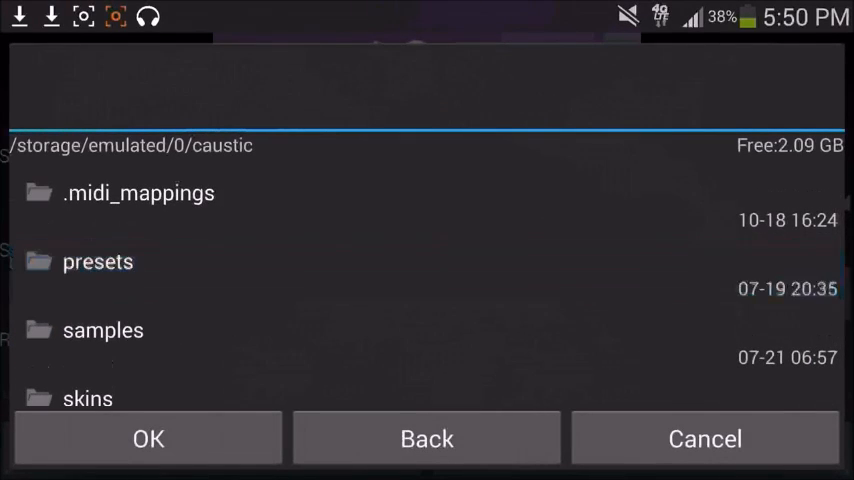
double_click(98, 261)
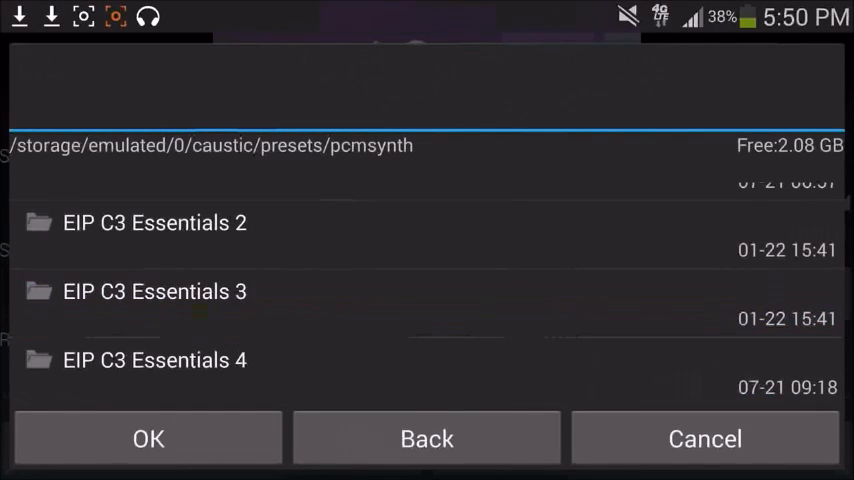
click(148, 438)
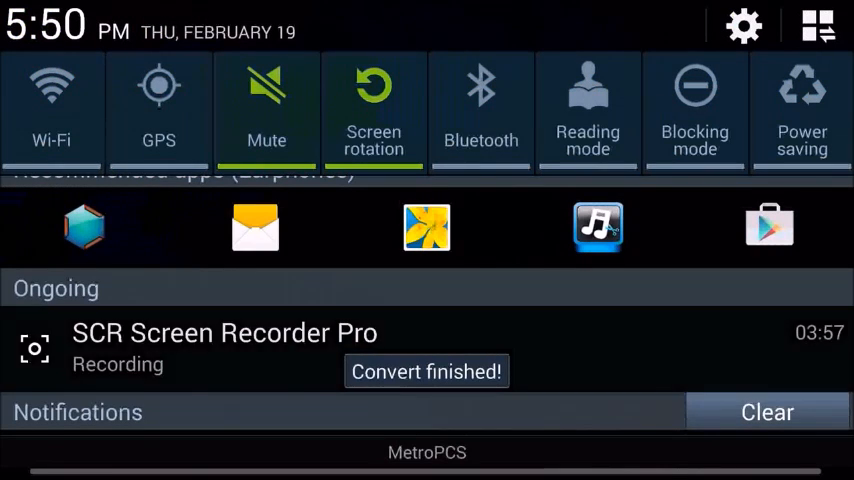
scroll(down, 3)
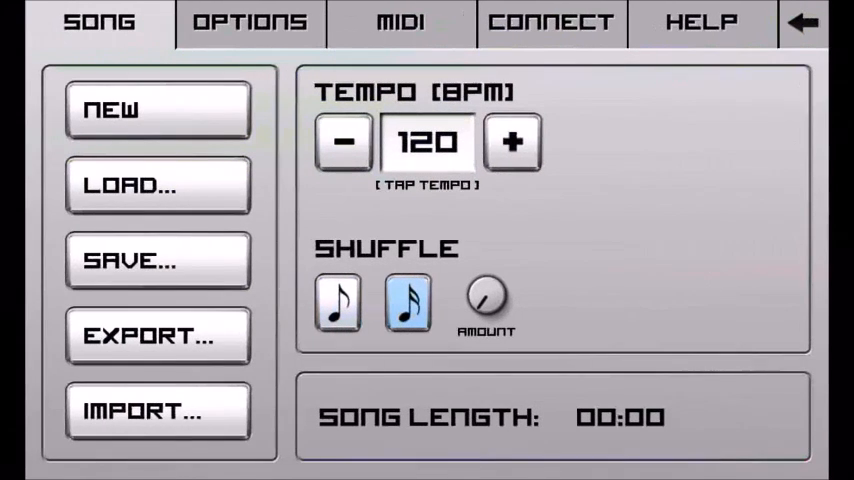
Start a new song, discarding unsaved work, and add a PCMSynth machine
click(157, 108)
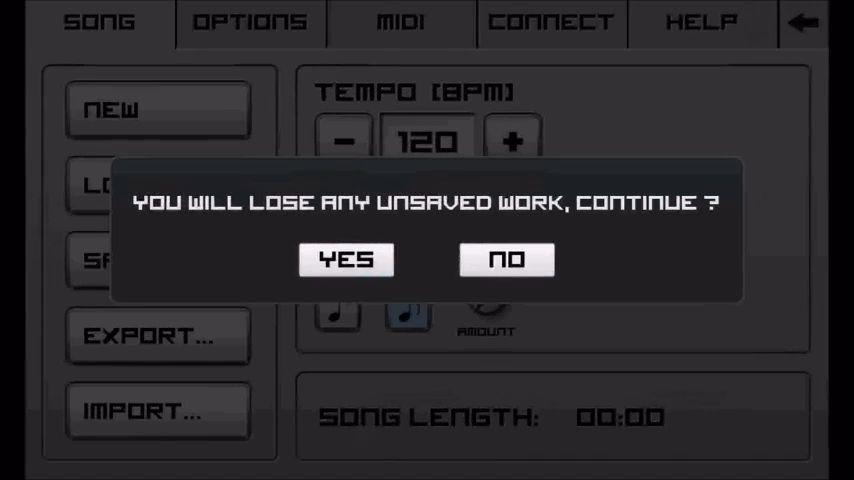
click(345, 259)
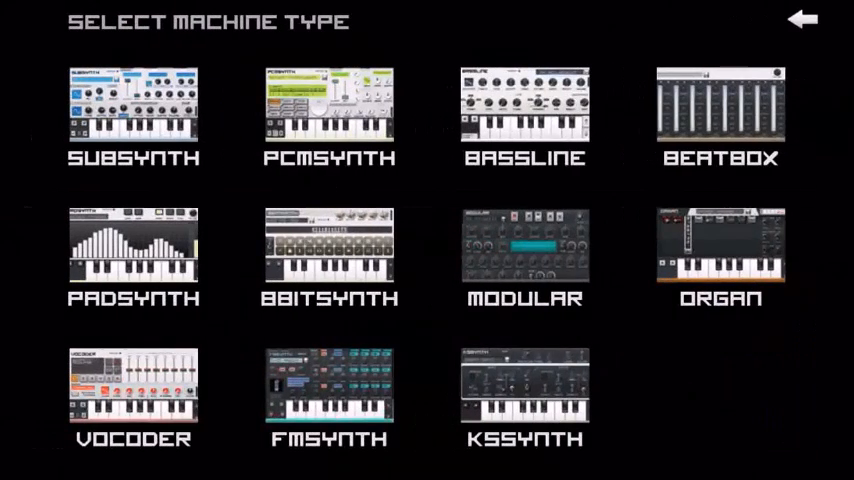
click(328, 103)
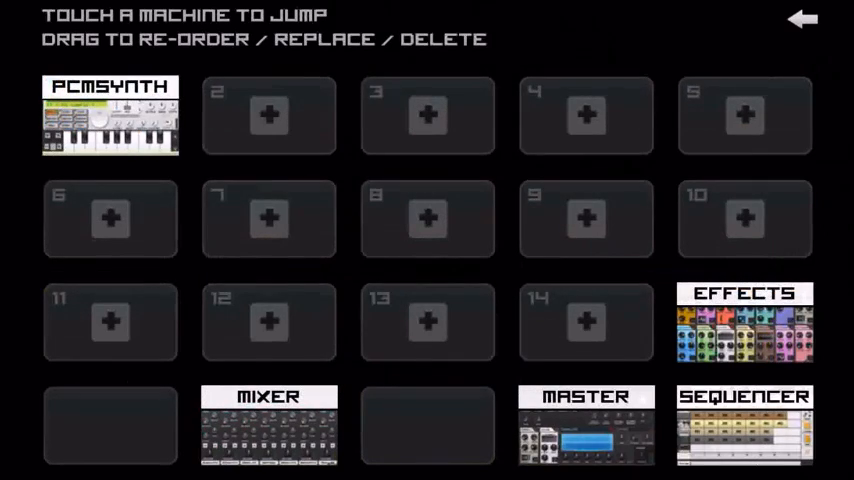
click(110, 115)
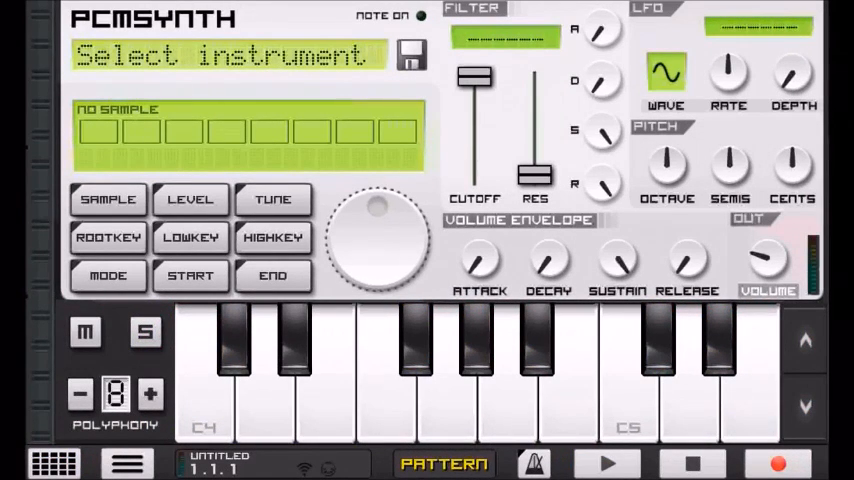
Load the llcoolj.mp3 sample into PCMSynth, test it on a key, and open the pattern editor
click(225, 55)
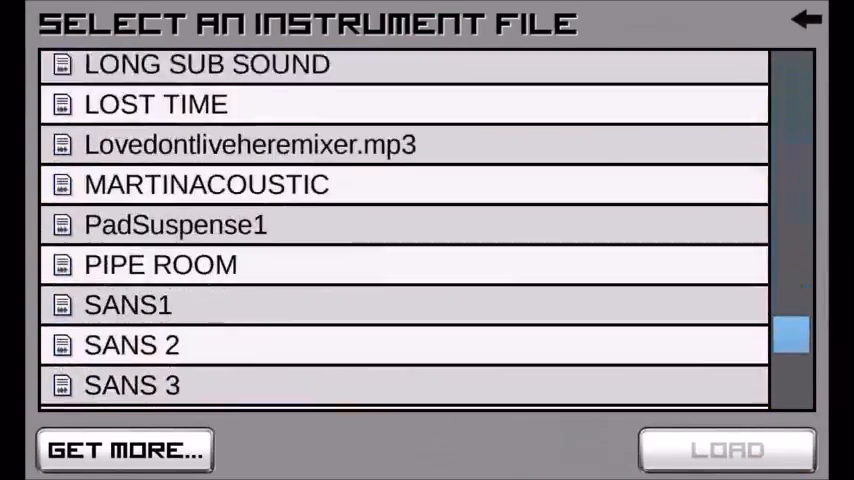
scroll(up, 3)
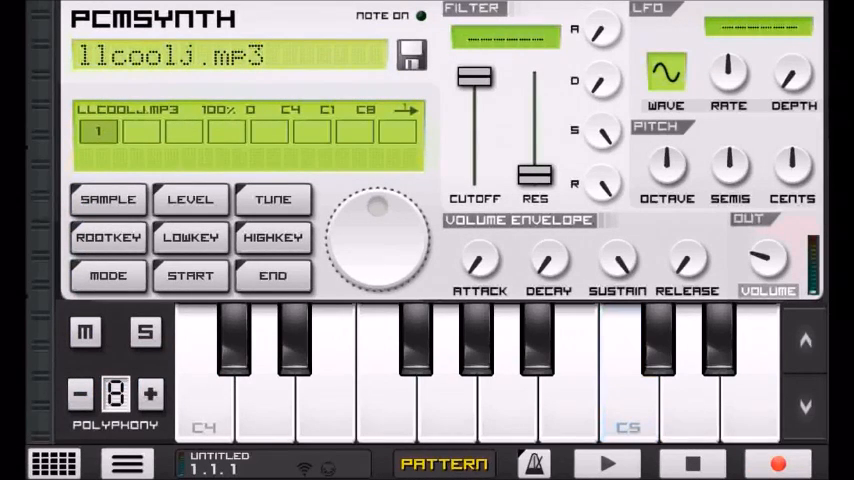
click(625, 370)
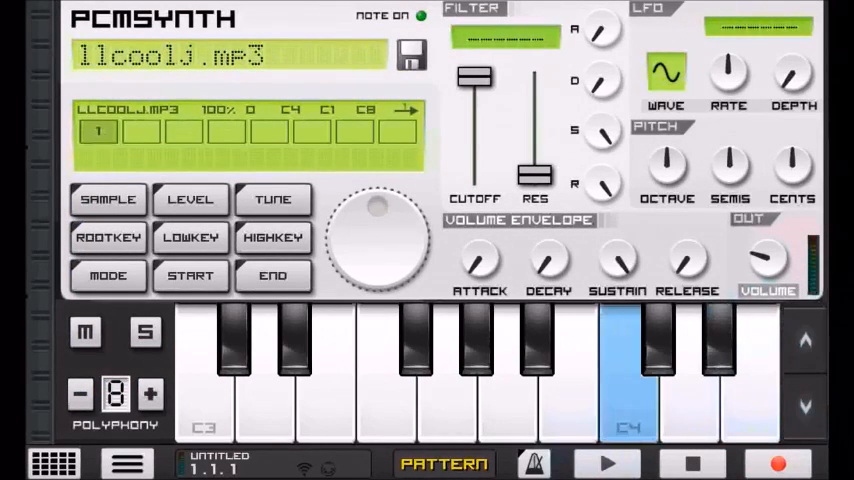
click(628, 380)
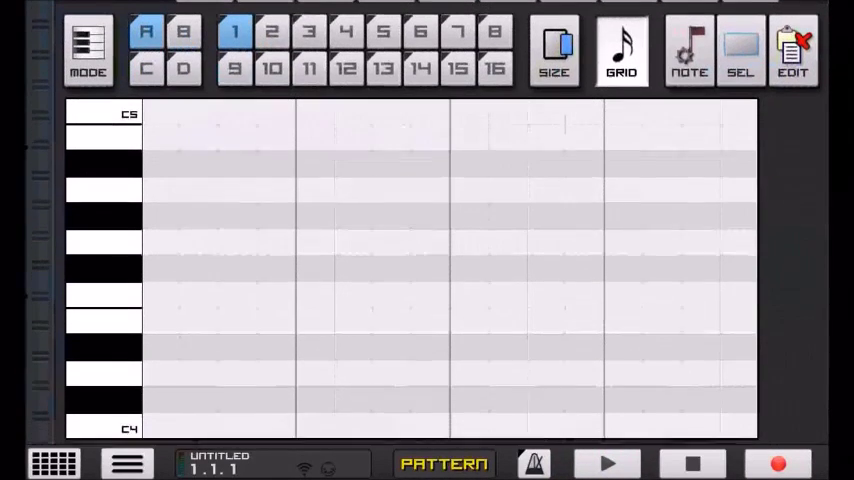
Add a single C4 note at step 1 of pattern A1 and show the song sequencer
click(160, 421)
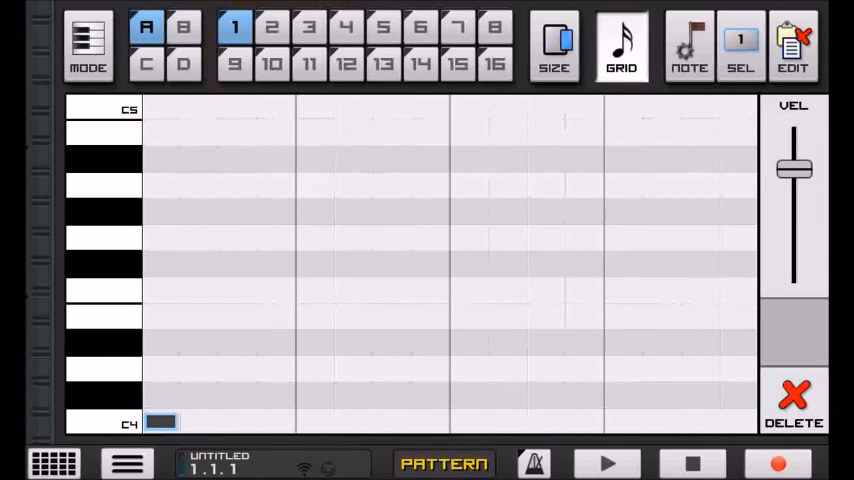
click(607, 463)
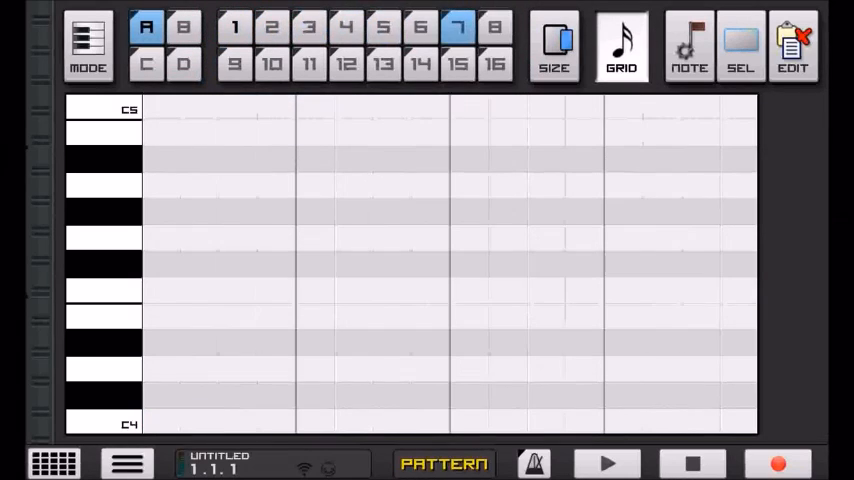
click(272, 27)
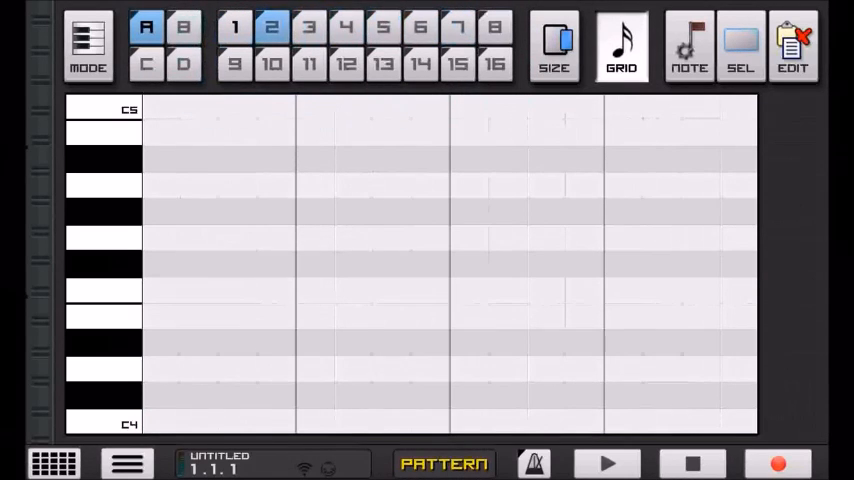
click(161, 421)
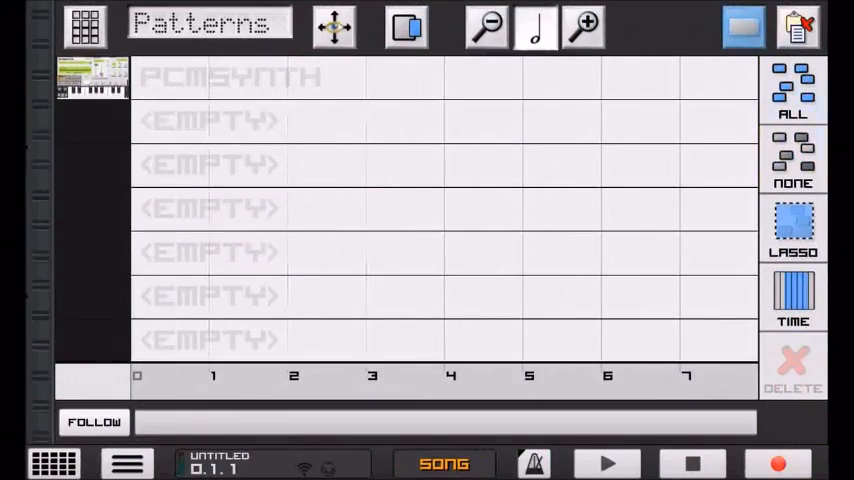
Place patterns A1 and A16 on the PCMSynth song track and add a Beatbox machine
click(743, 26)
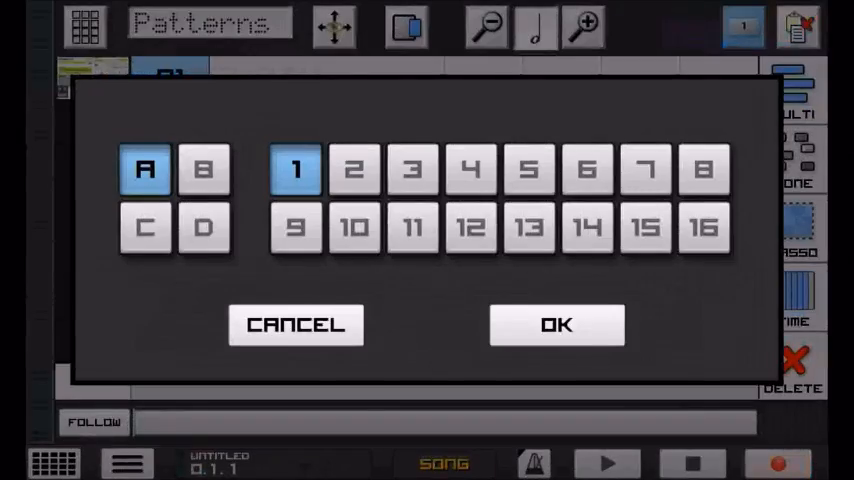
click(556, 324)
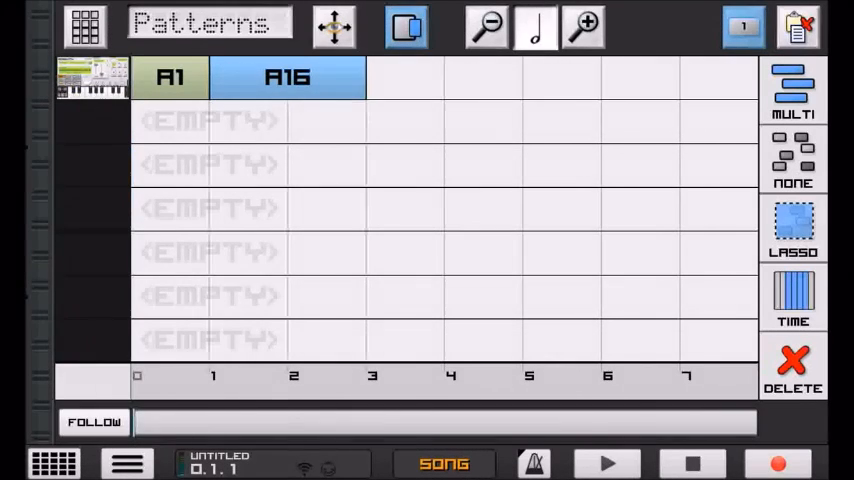
click(607, 463)
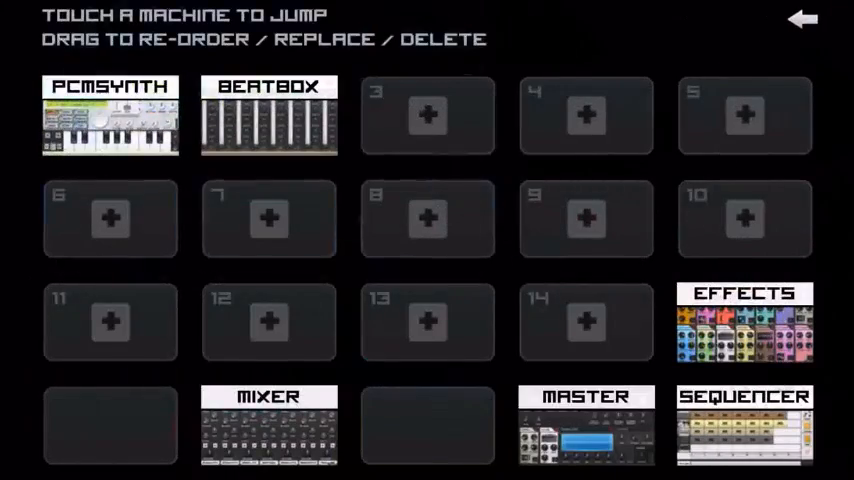
Load llcoolj.mp3 into the Beatbox's first drum channel from the sample folders
click(268, 116)
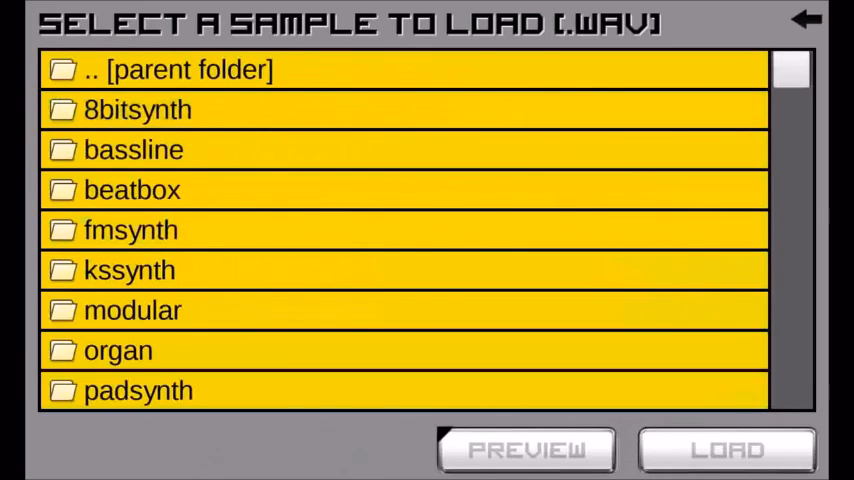
scroll(down, 3)
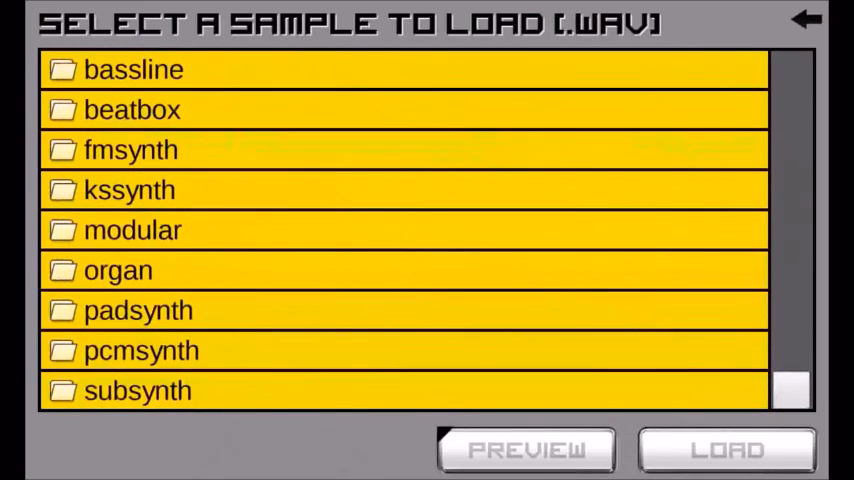
scroll(up, 3)
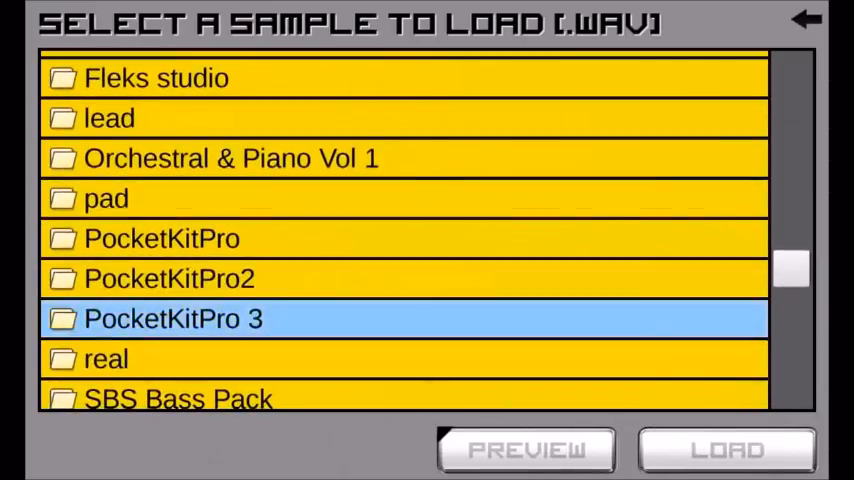
scroll(down, 3)
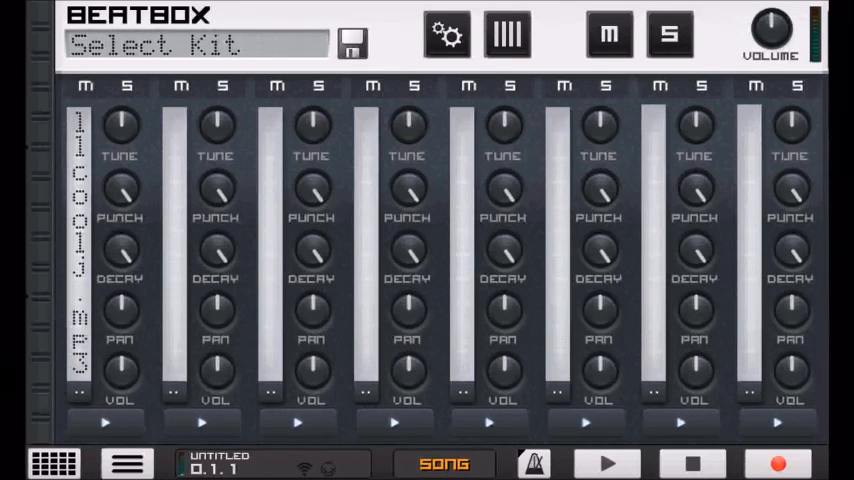
Open channel 1's llcoolj.mp3 sample in the waveform editor, play it, then stop
click(446, 34)
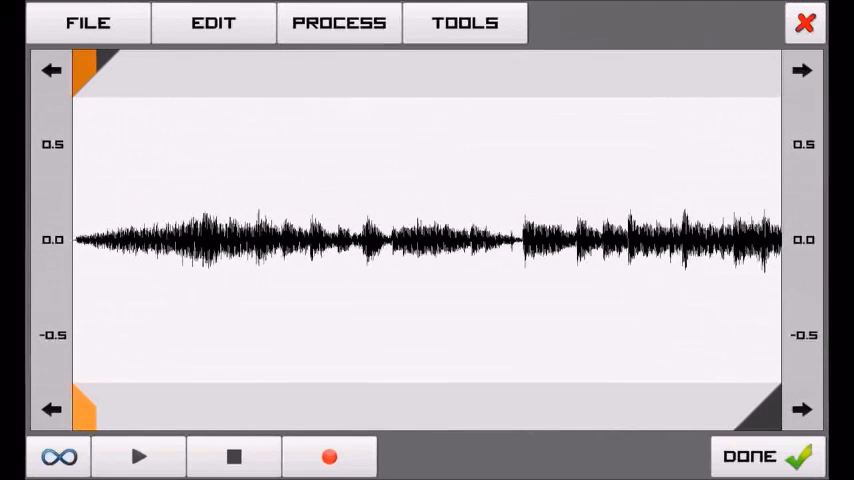
click(139, 456)
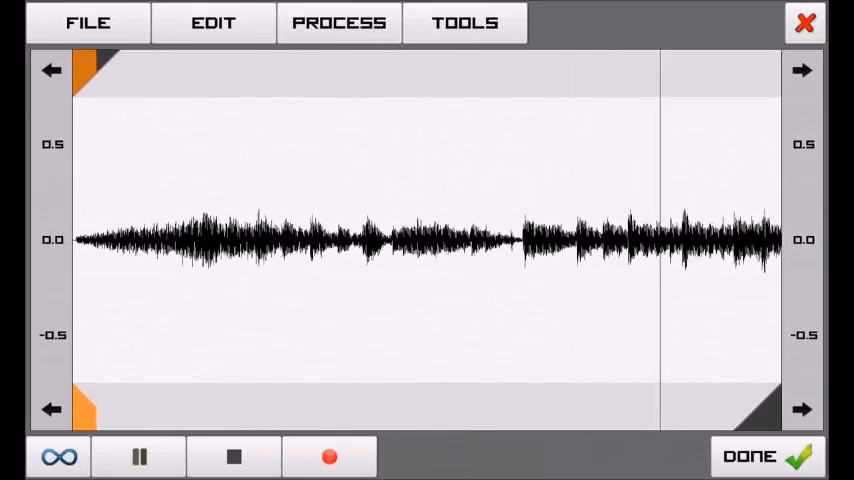
click(139, 457)
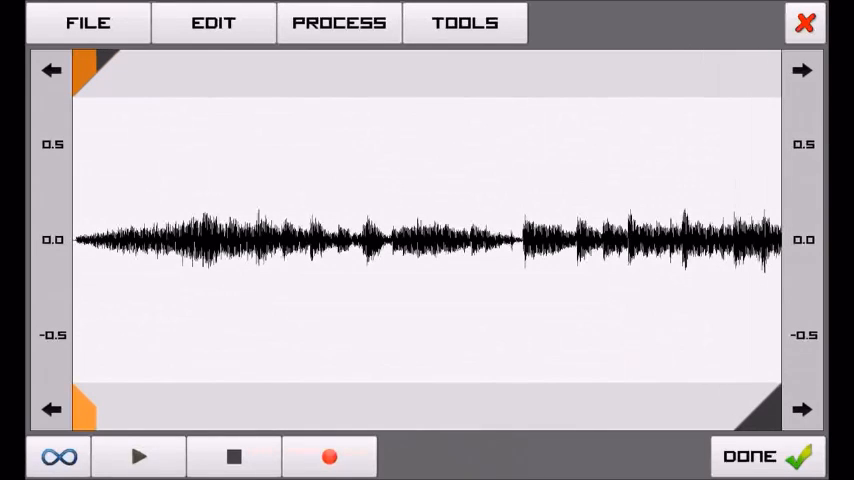